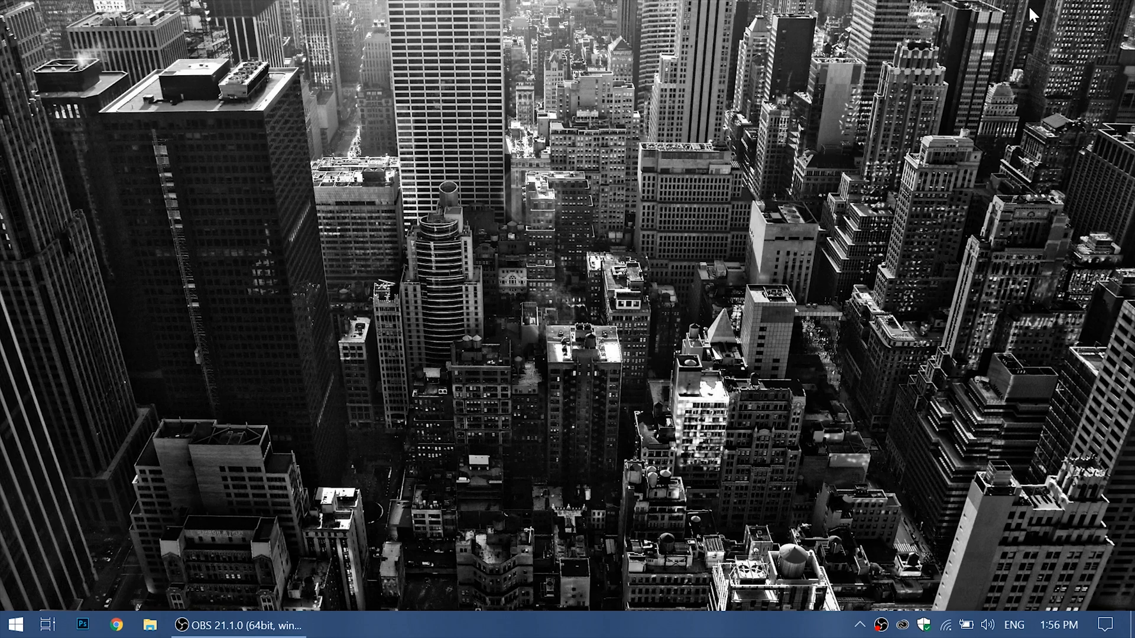
- Search the Start menu for "ed" so Microsoft Edge shows as best match
{"action": "left_click", "coordinate": [15, 624]}
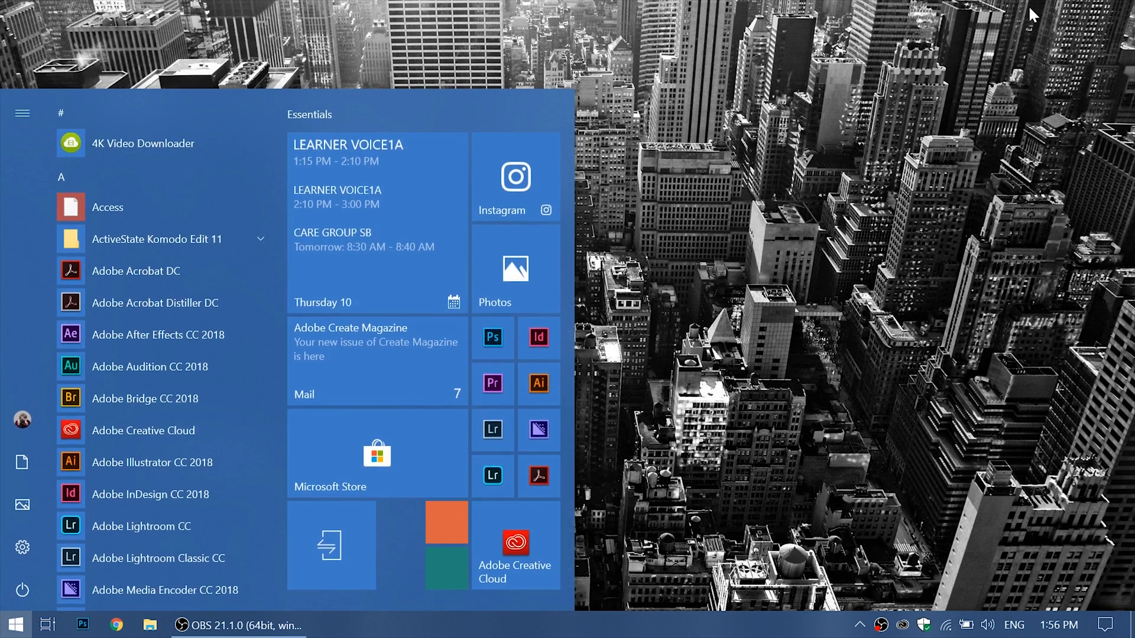
{"action": "type", "text": "ed"}
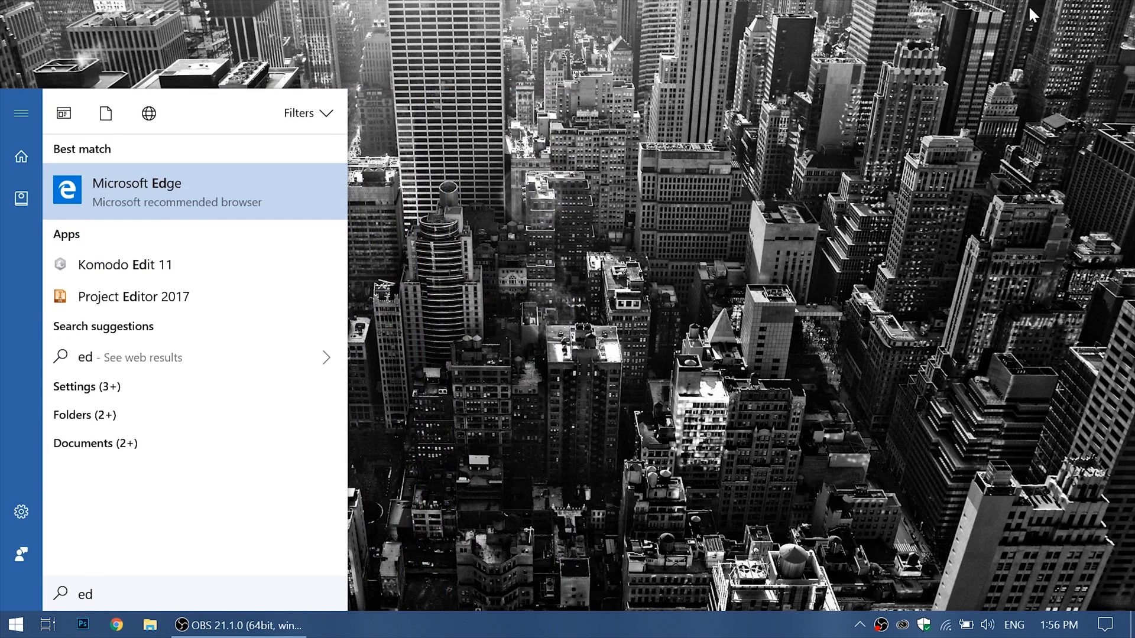
{"action": "left_click", "coordinate": [144, 192]}
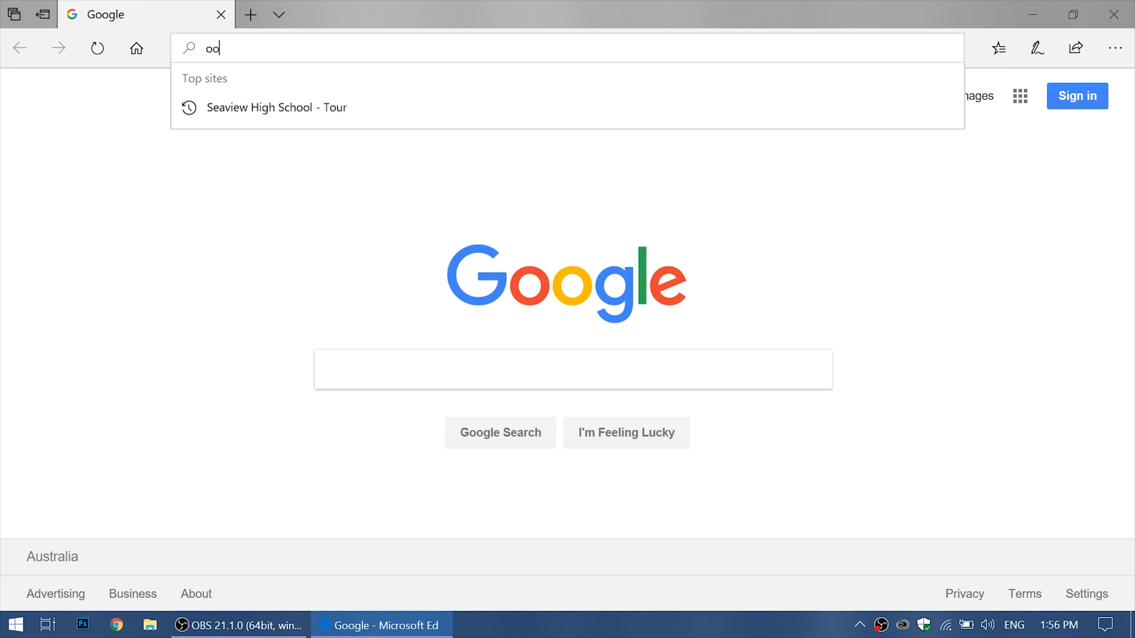
{"action": "type", "text": "office.com/"}
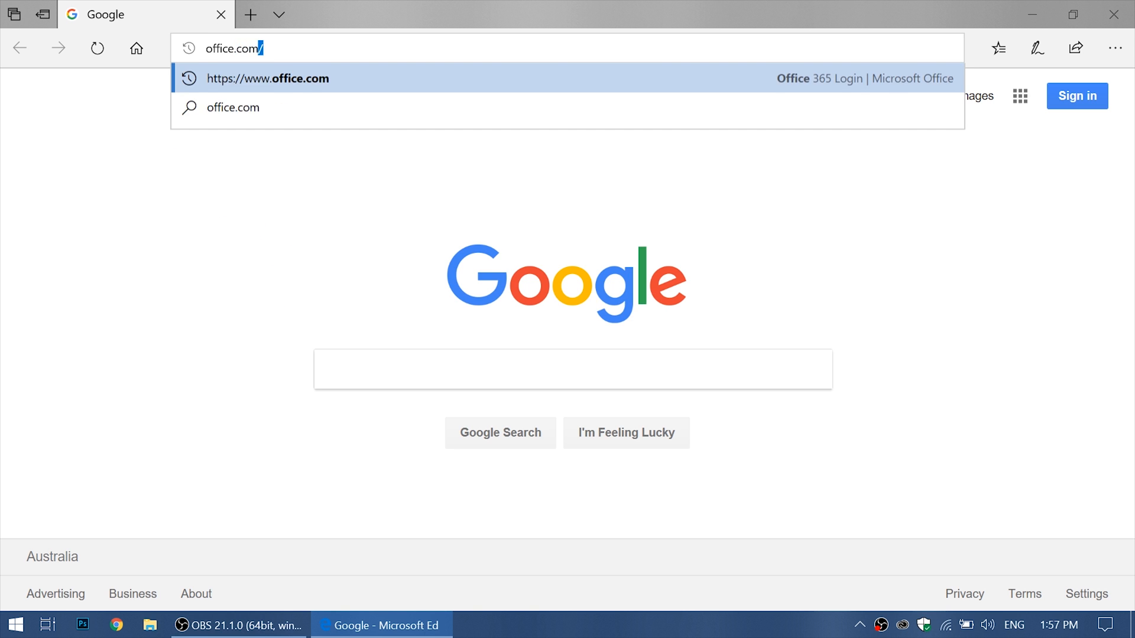
{"action": "left_click", "coordinate": [266, 78]}
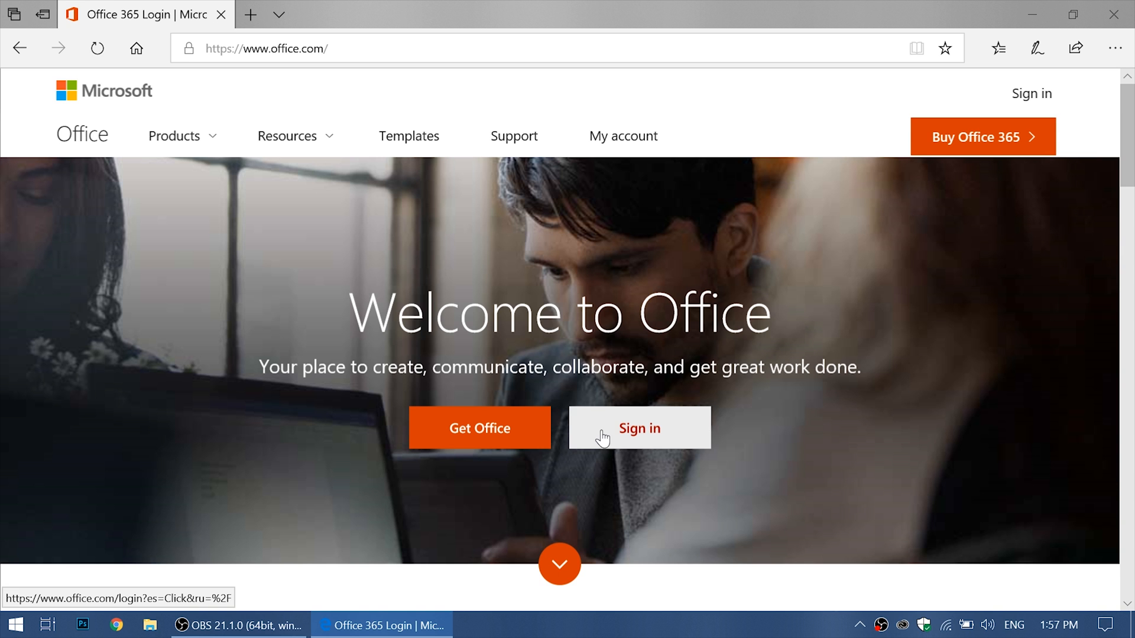
{"action": "left_click", "coordinate": [639, 428]}
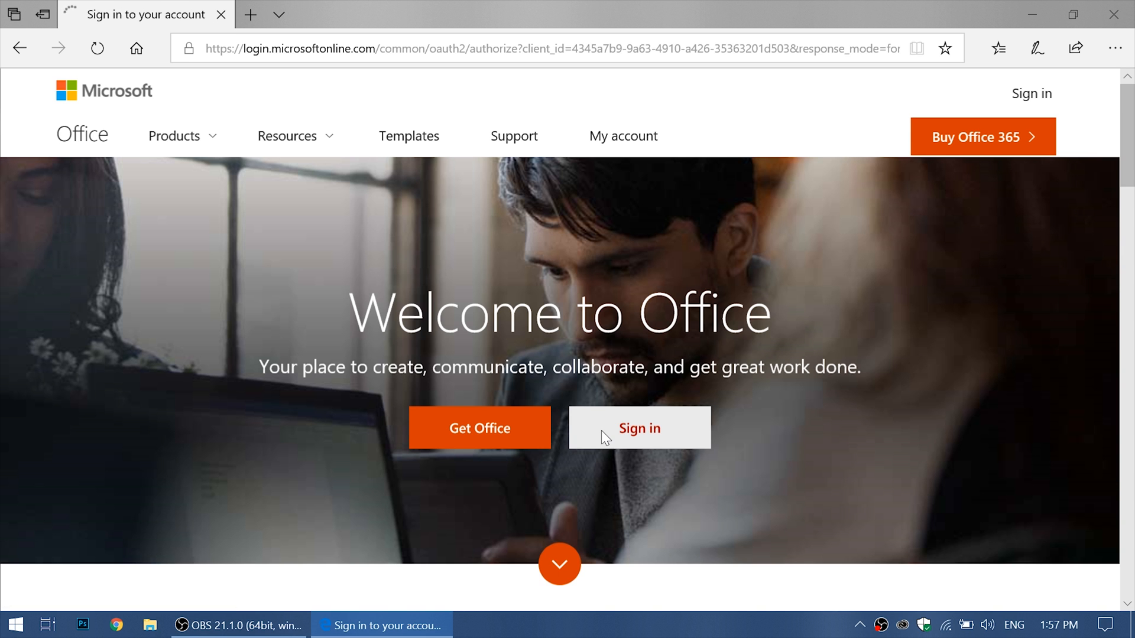
{"action": "left_click", "coordinate": [639, 428]}
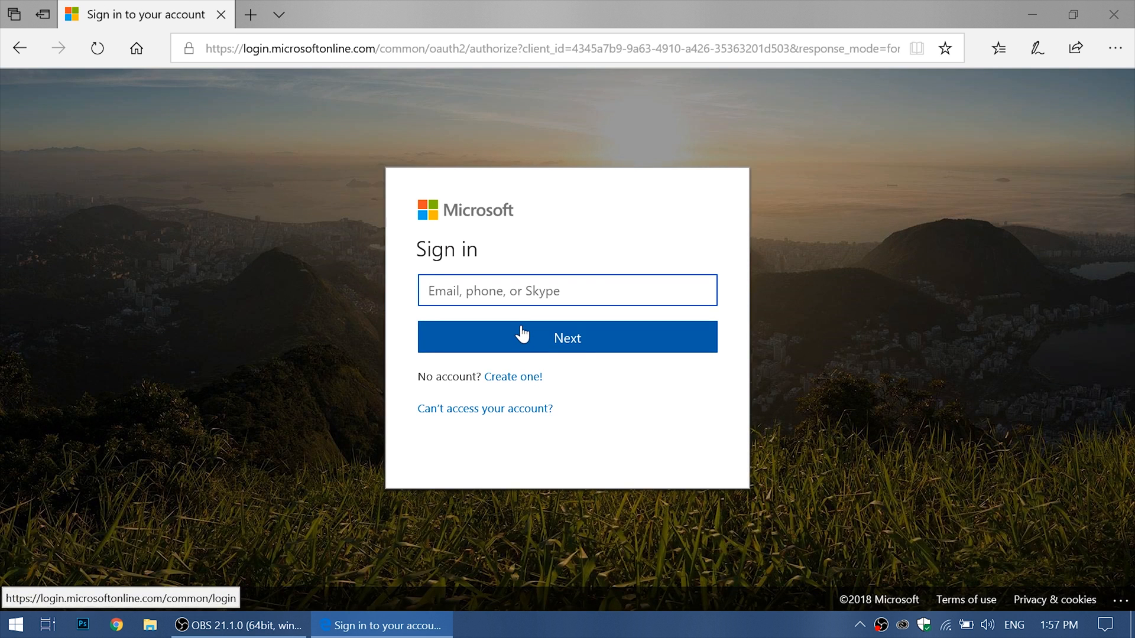
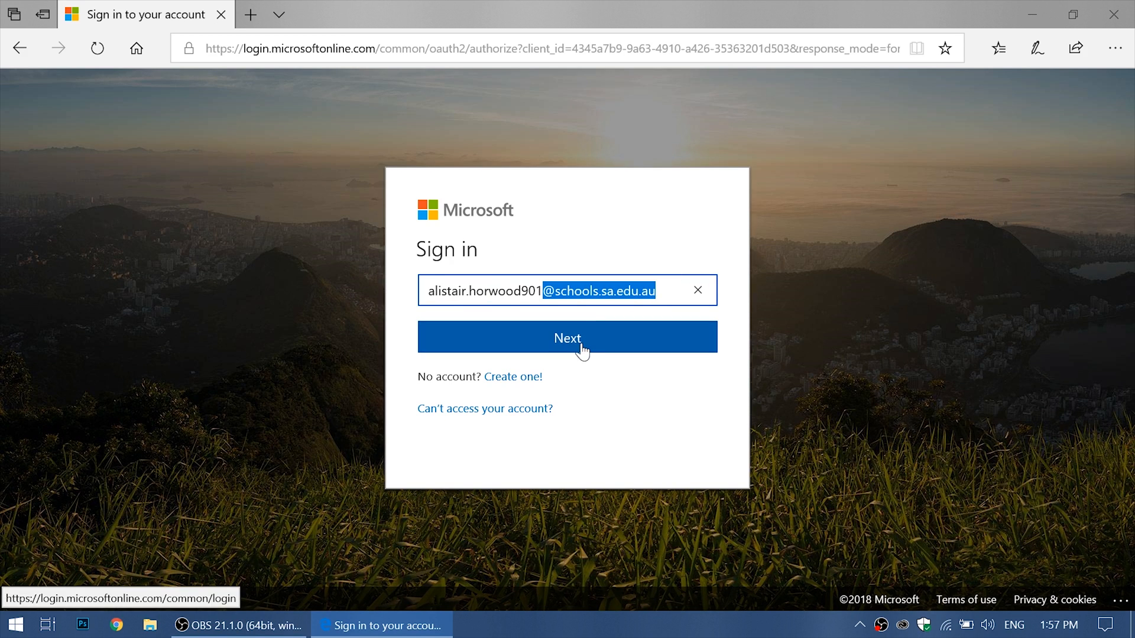
{"action": "left_click", "coordinate": [568, 337]}
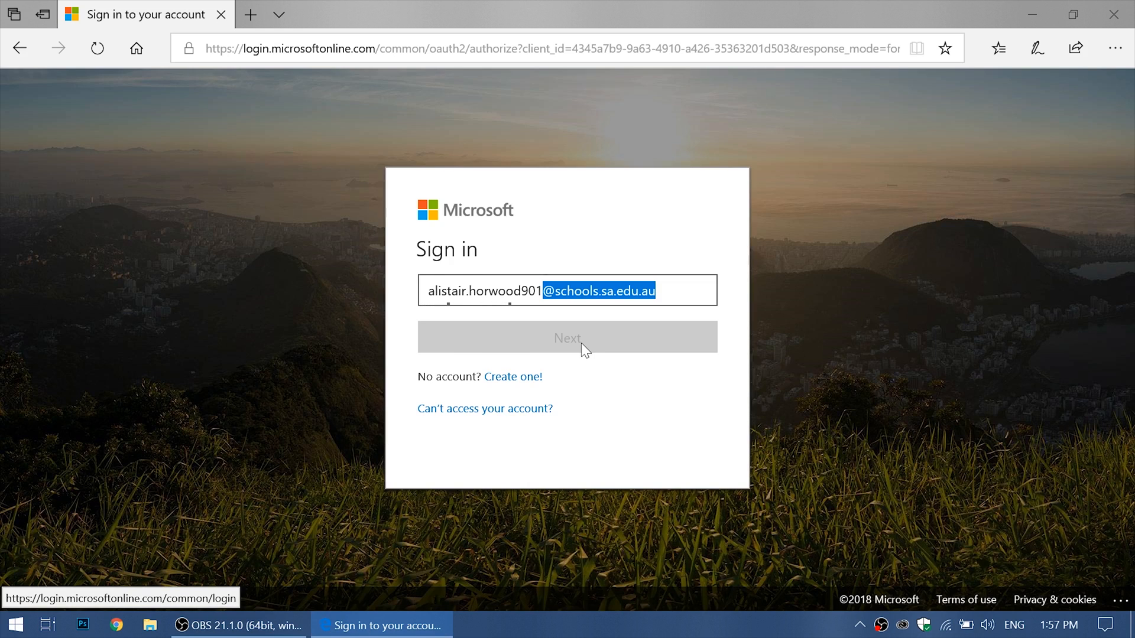
{"action": "left_click", "coordinate": [567, 337]}
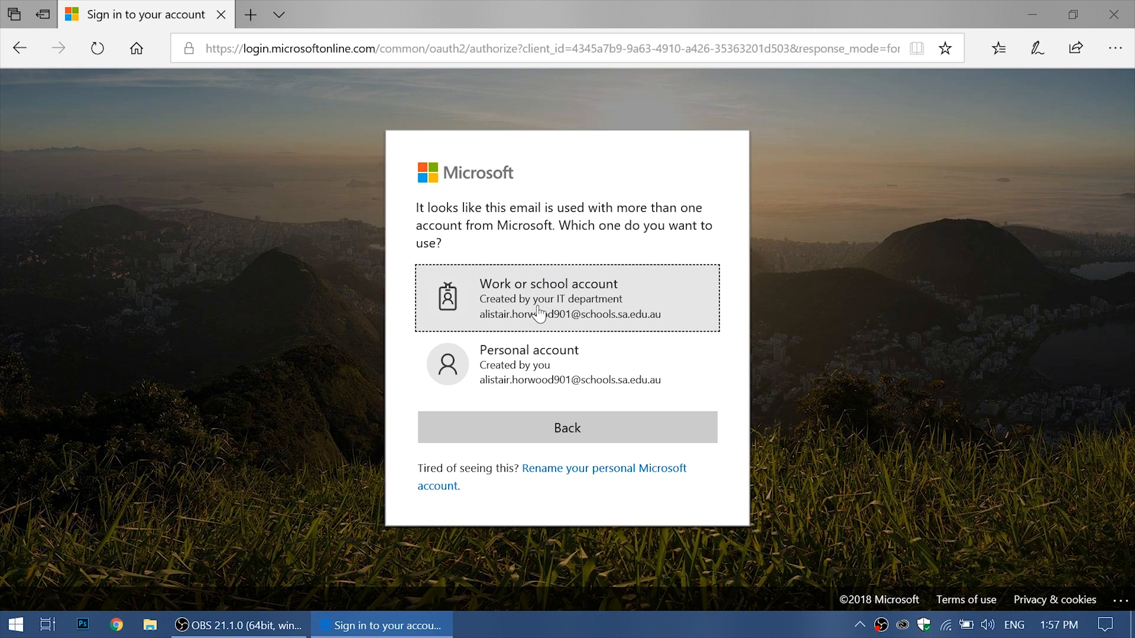
{"action": "mouse_move", "coordinate": [519, 303]}
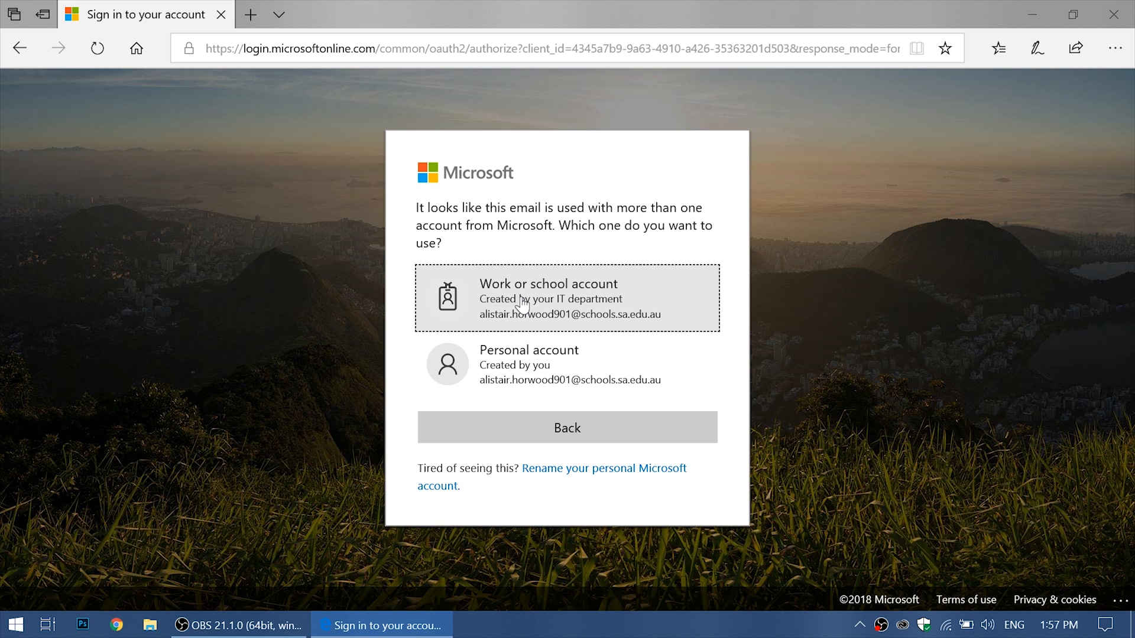
{"action": "left_click", "coordinate": [566, 298]}
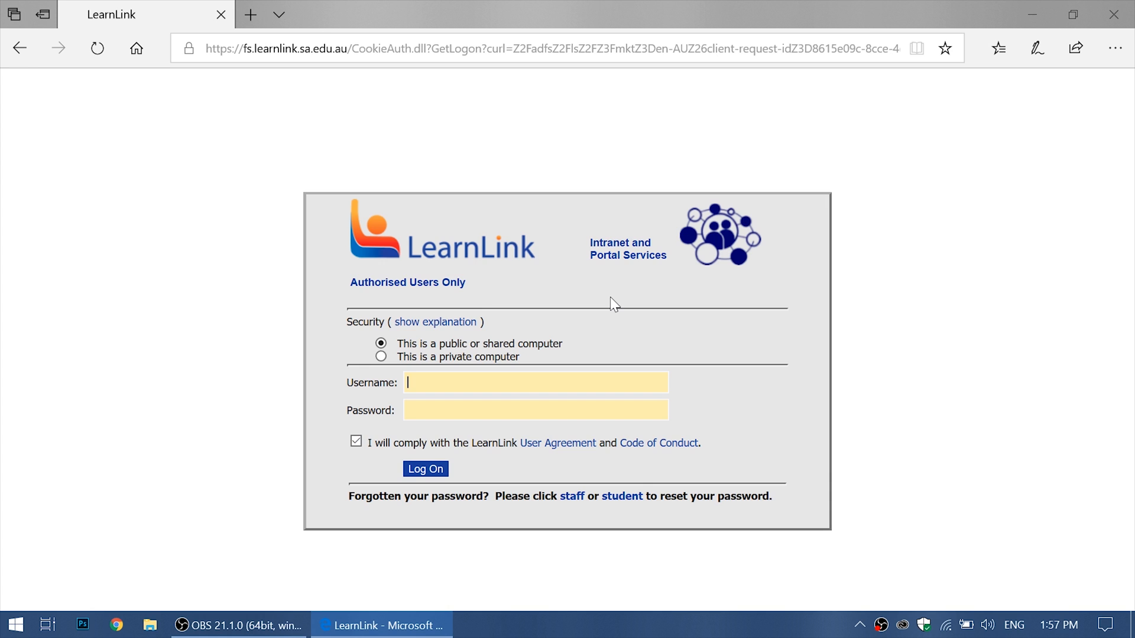
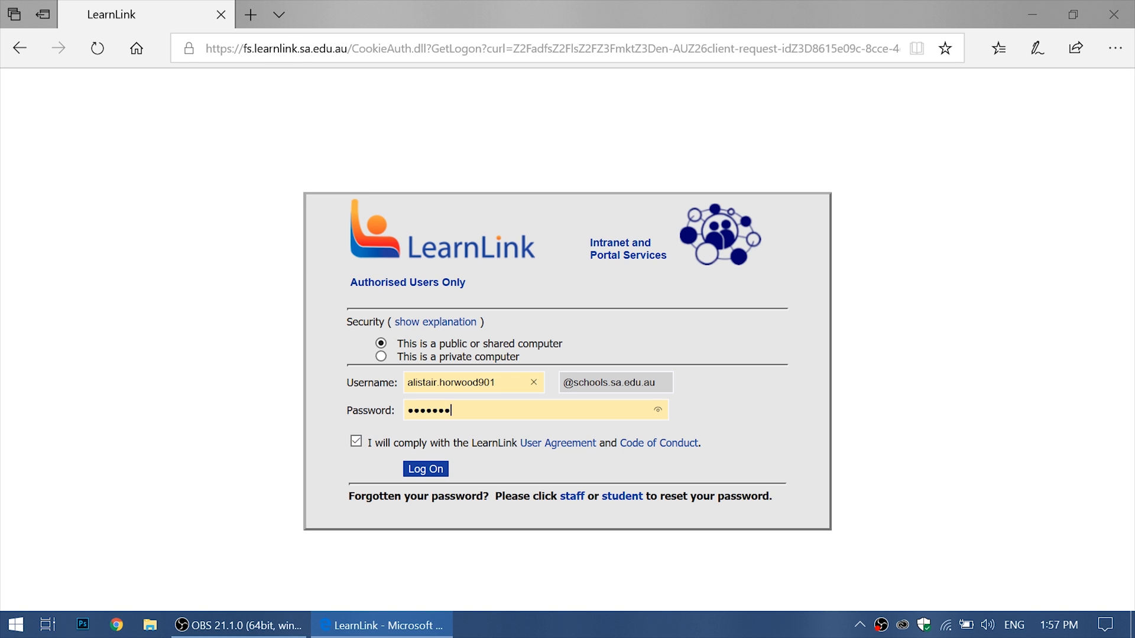
{"action": "left_click", "coordinate": [424, 470]}
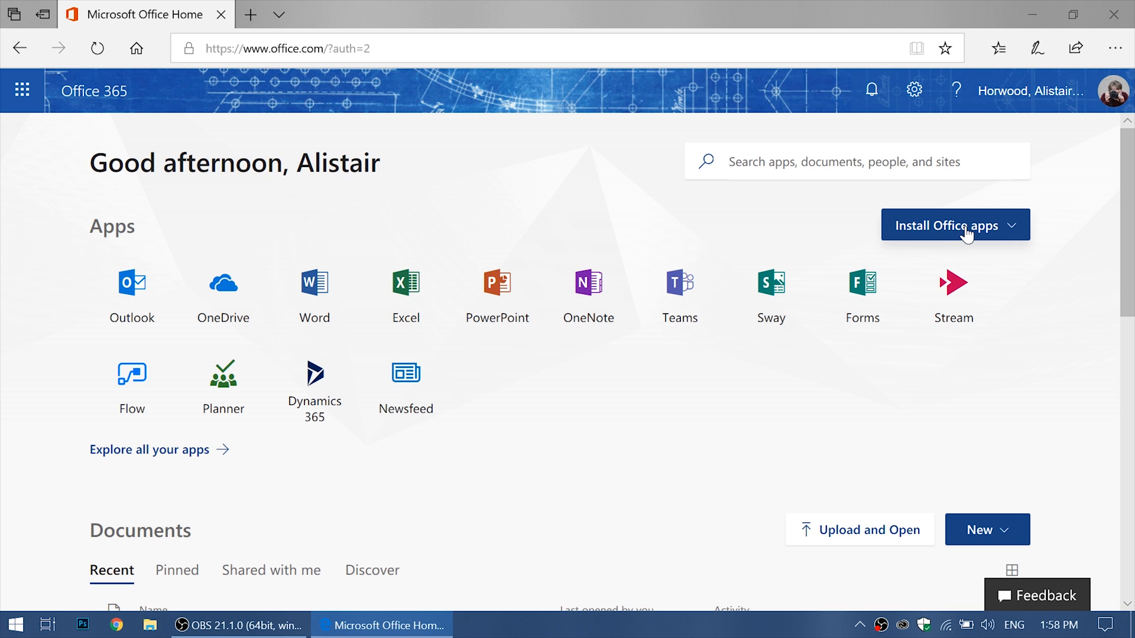
- Go from Install Office apps to Other install options for the Software page
{"action": "left_click", "coordinate": [954, 225]}
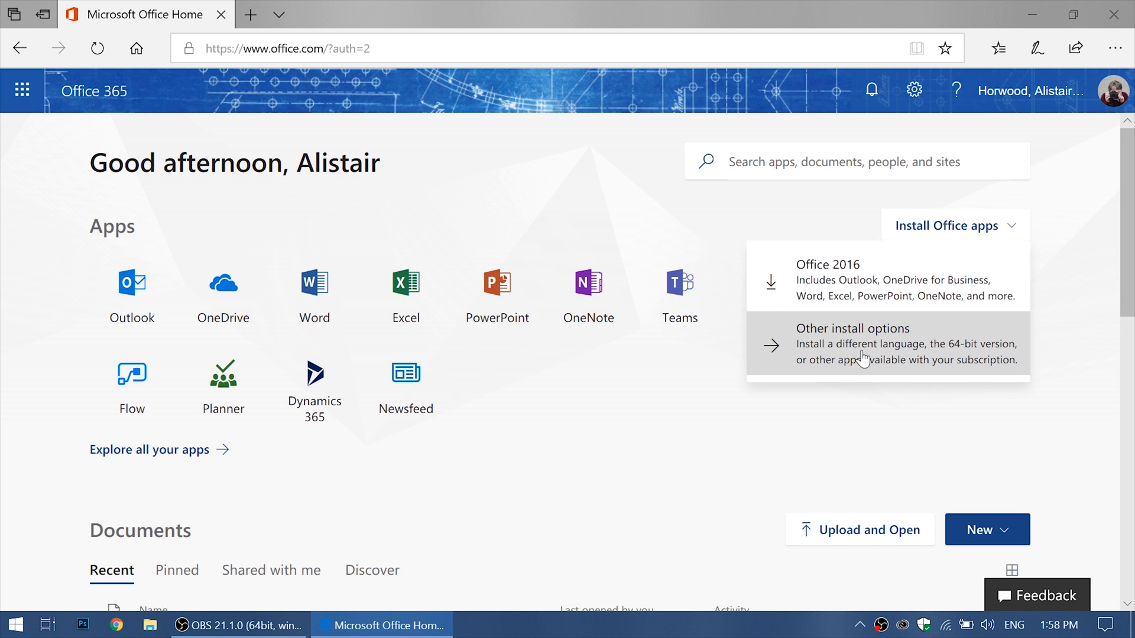
{"action": "left_click", "coordinate": [854, 343]}
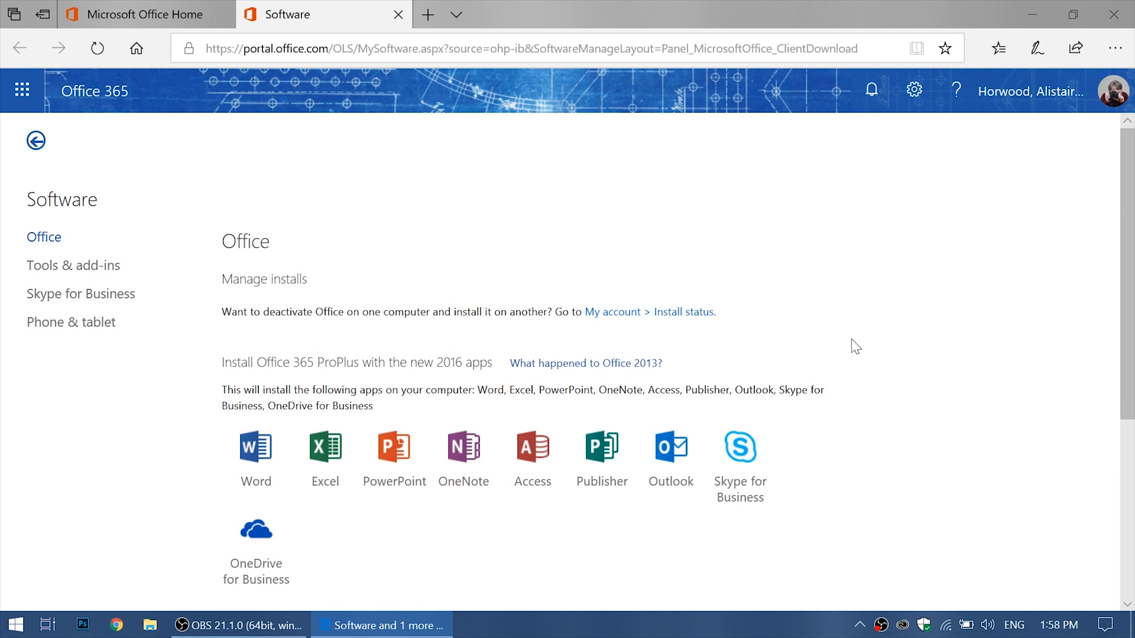
- Switch the Office 365 ProPlus download version to 64-bit, keeping English (United States)
{"action": "scroll", "scroll_direction": "down", "scroll_amount": 3}
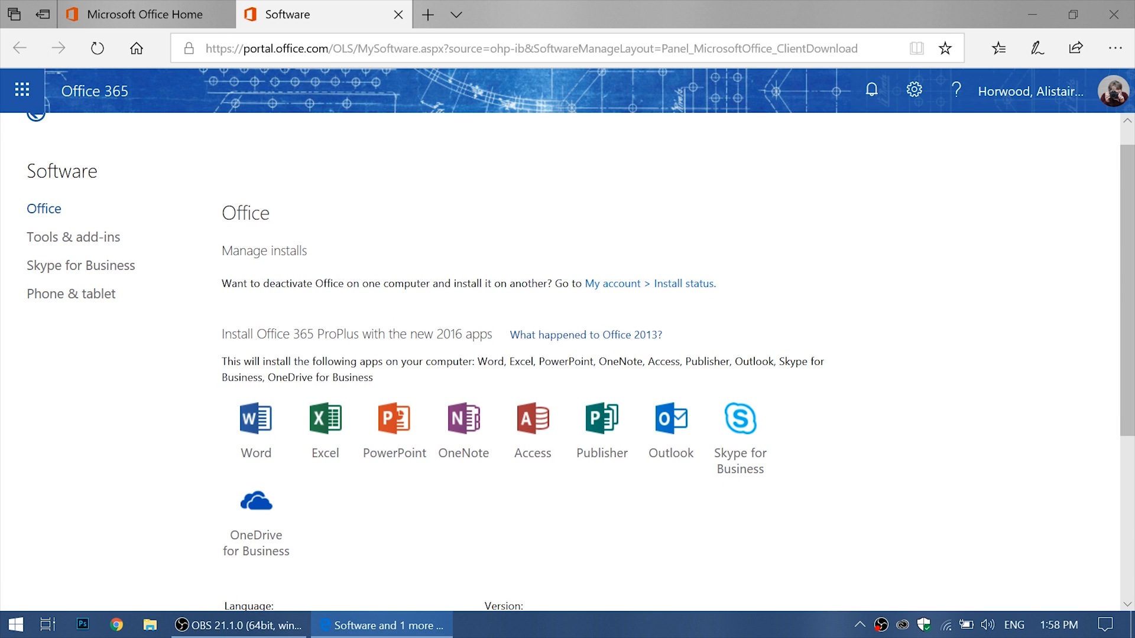
{"action": "double_click", "coordinate": [306, 334]}
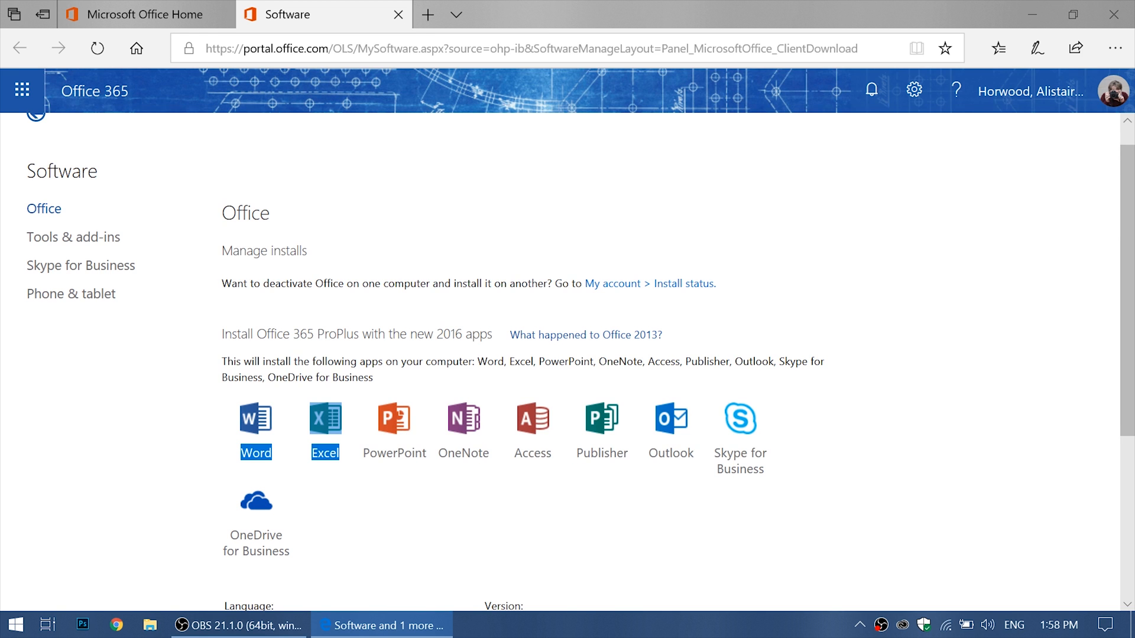
{"action": "scroll", "scroll_direction": "down", "scroll_amount": 3}
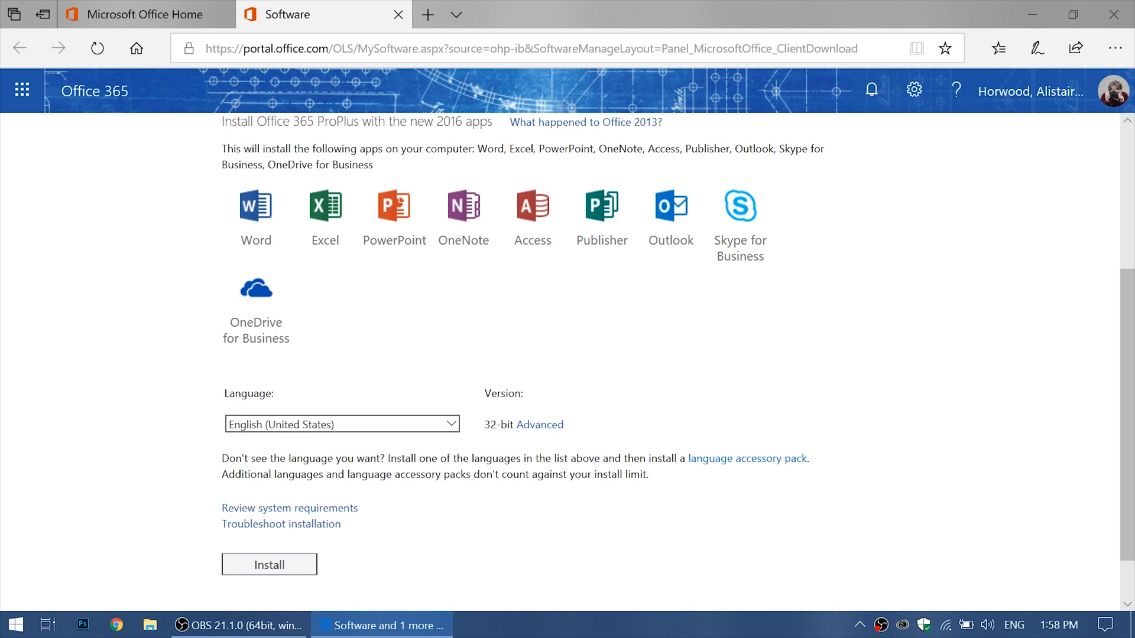
{"action": "mouse_move", "coordinate": [503, 441]}
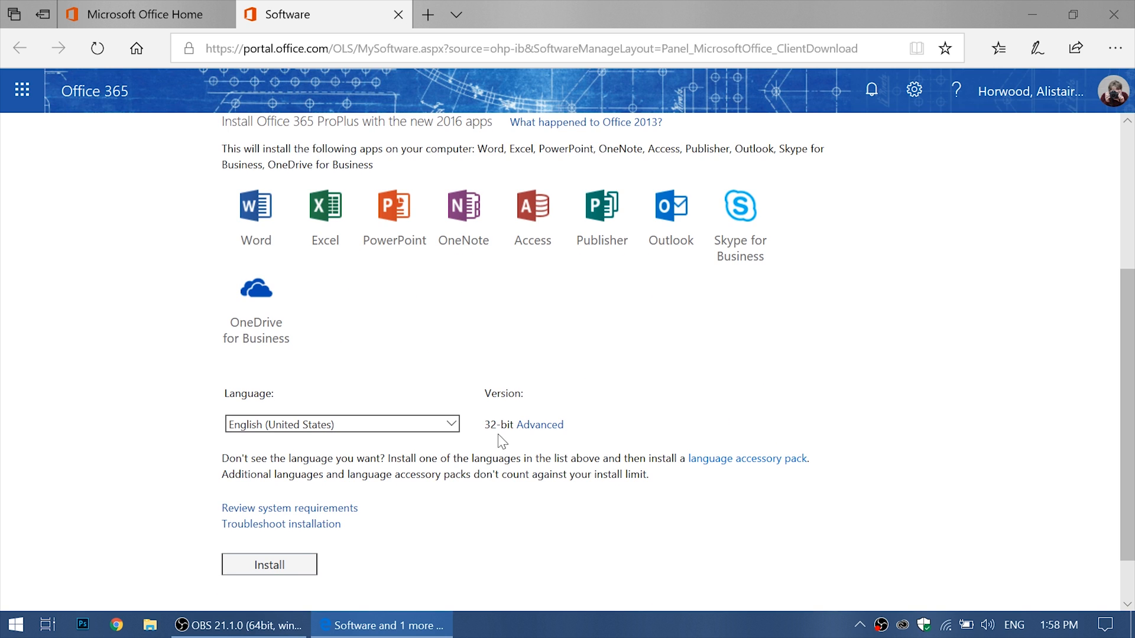
{"action": "double_click", "coordinate": [497, 424]}
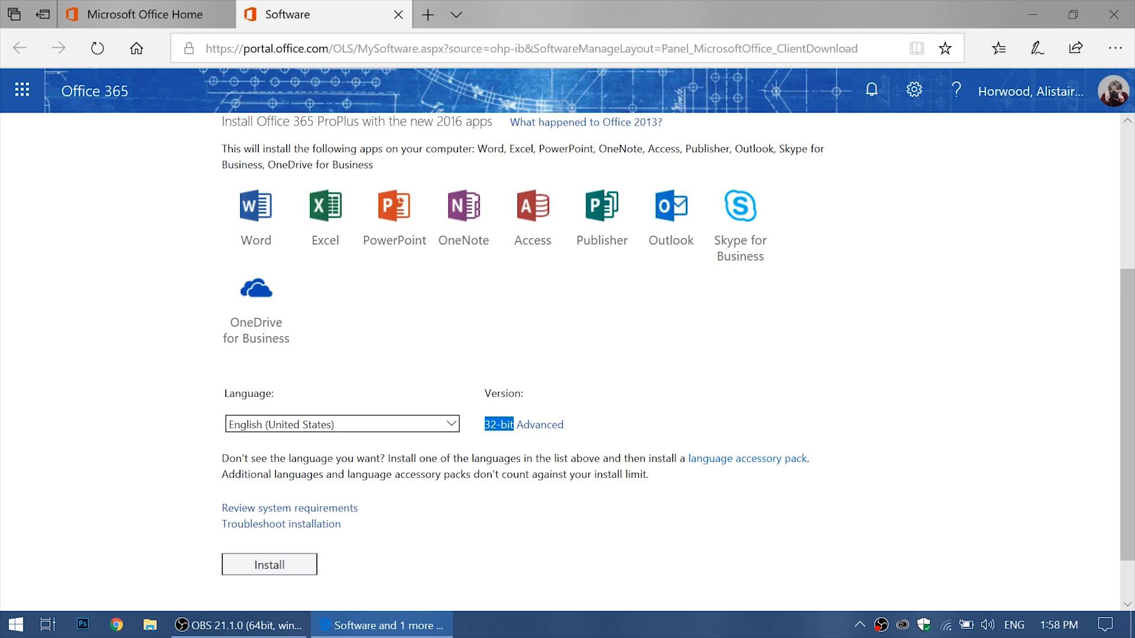
{"action": "left_click", "coordinate": [548, 425]}
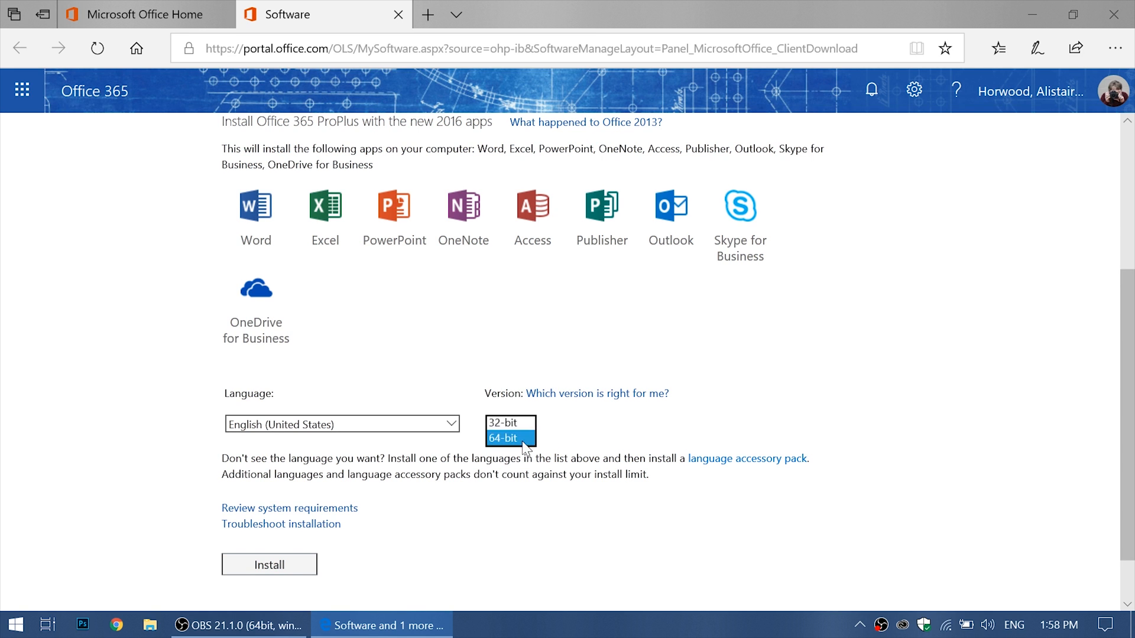
{"action": "left_click", "coordinate": [509, 437]}
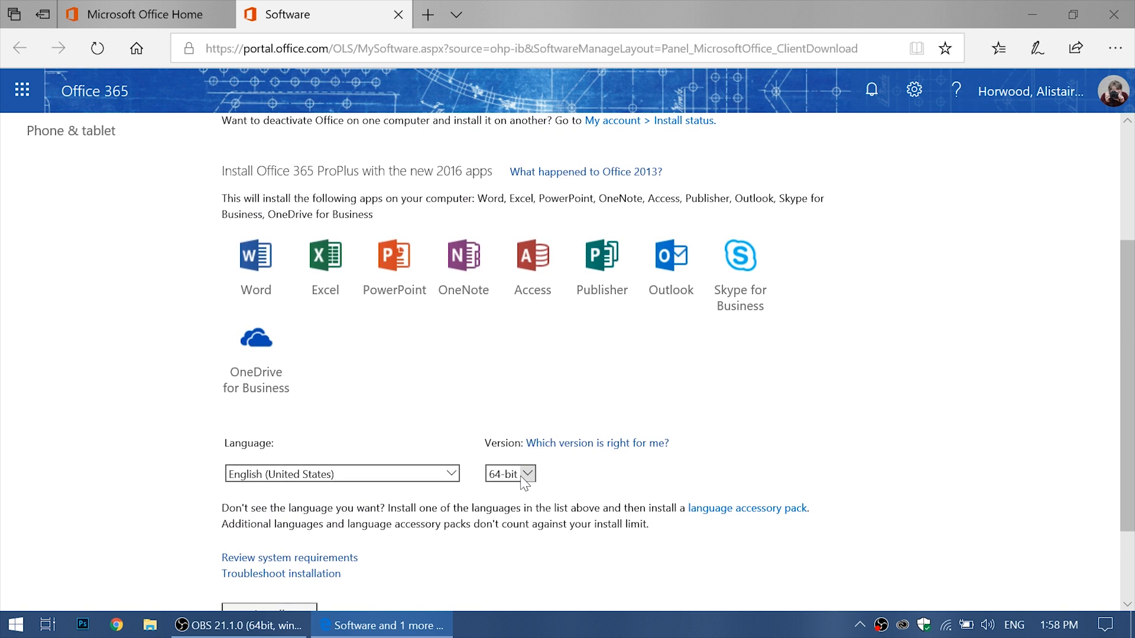
{"action": "scroll", "scroll_direction": "down", "scroll_amount": 3}
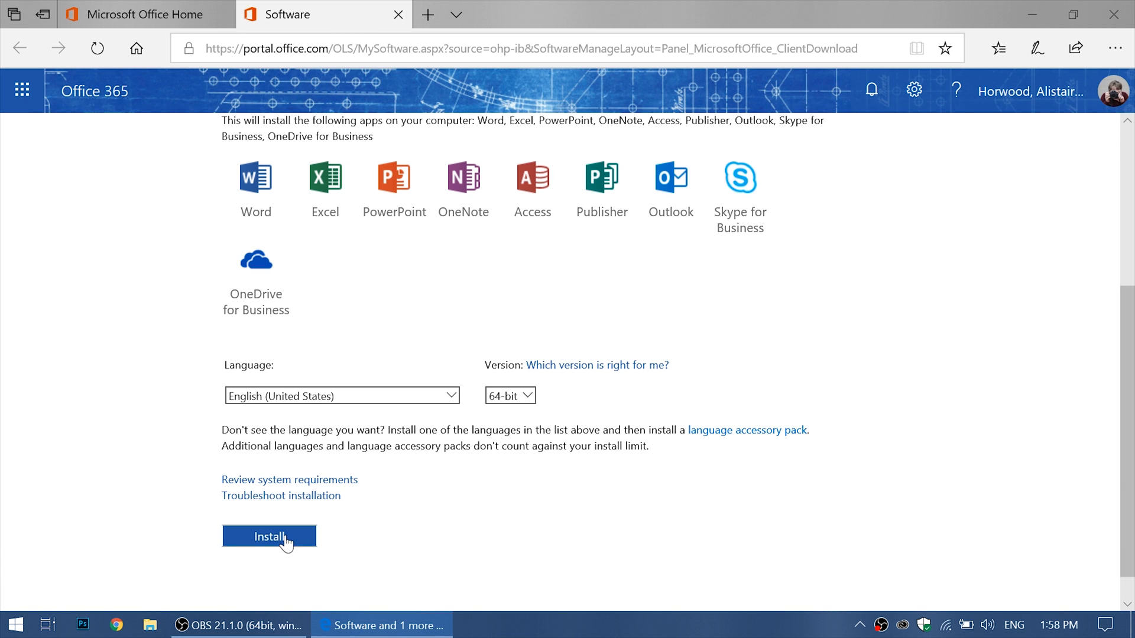
- Download the 64-bit Office setup file and run it to begin installing Office
{"action": "left_click", "coordinate": [268, 537]}
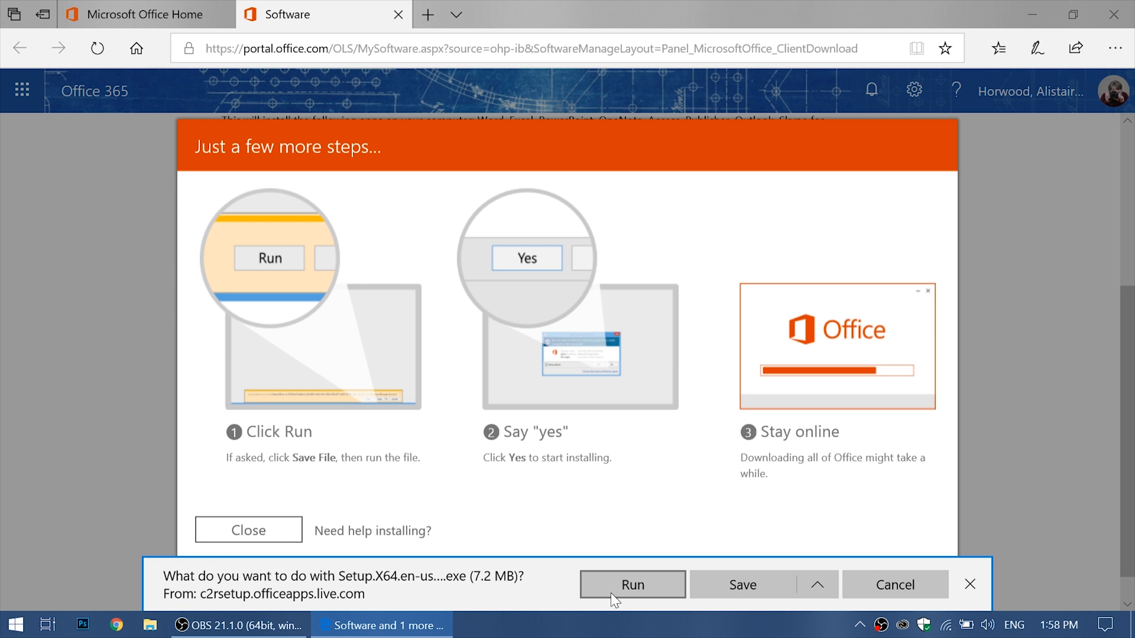
{"action": "left_click", "coordinate": [629, 583]}
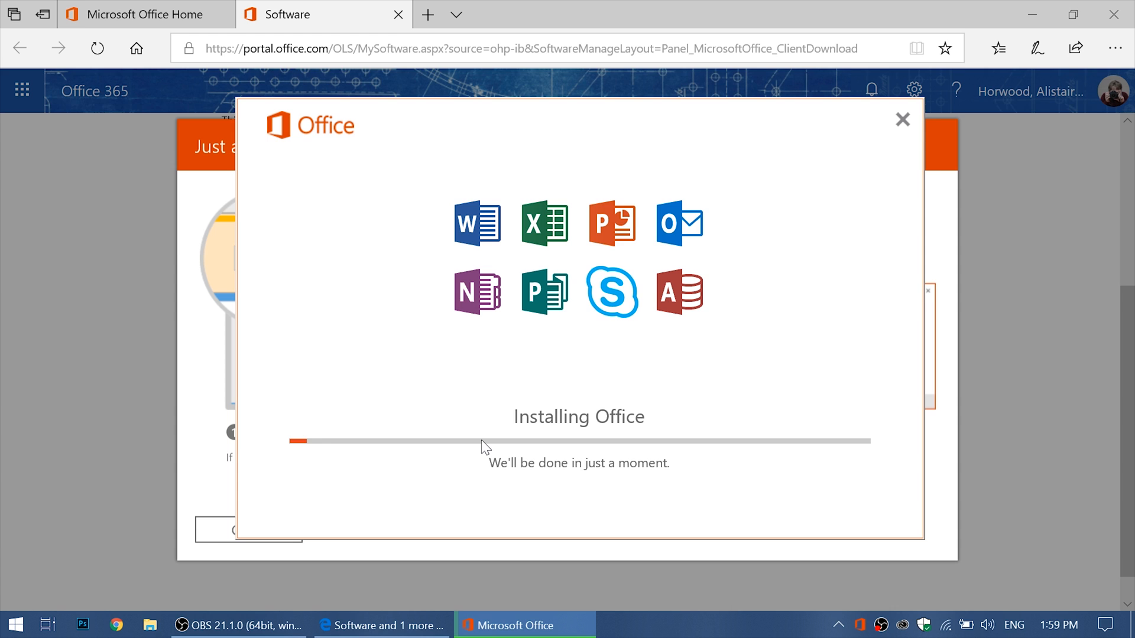
{"action": "mouse_move", "coordinate": [753, 201]}
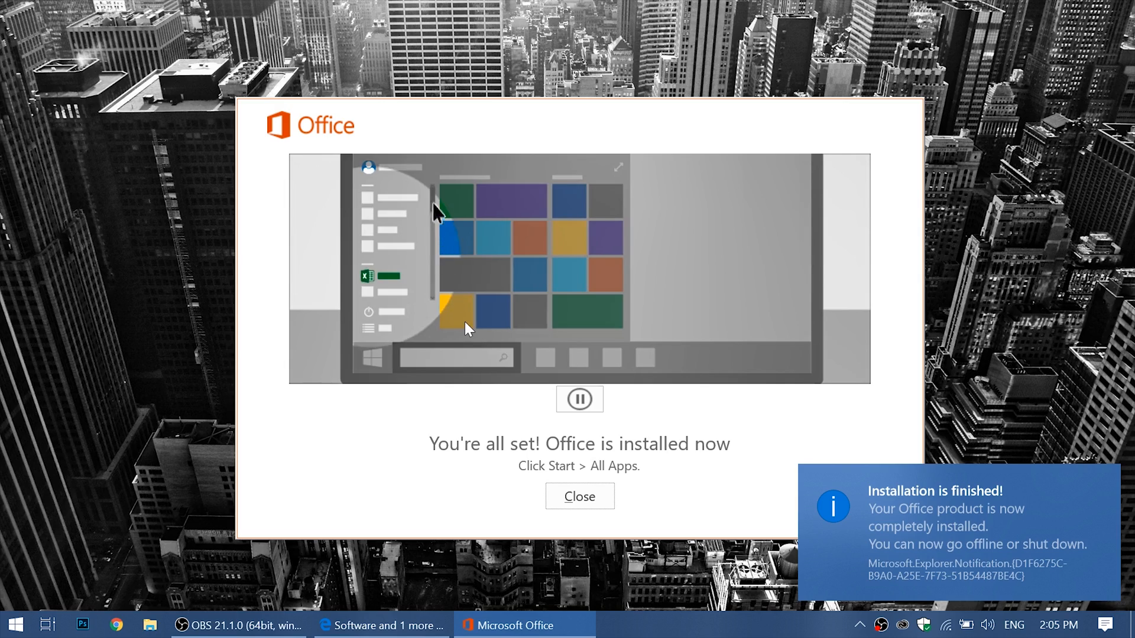
- Close the finished installer and search the Start menu for "word" to launch Word
{"action": "left_click", "coordinate": [579, 497]}
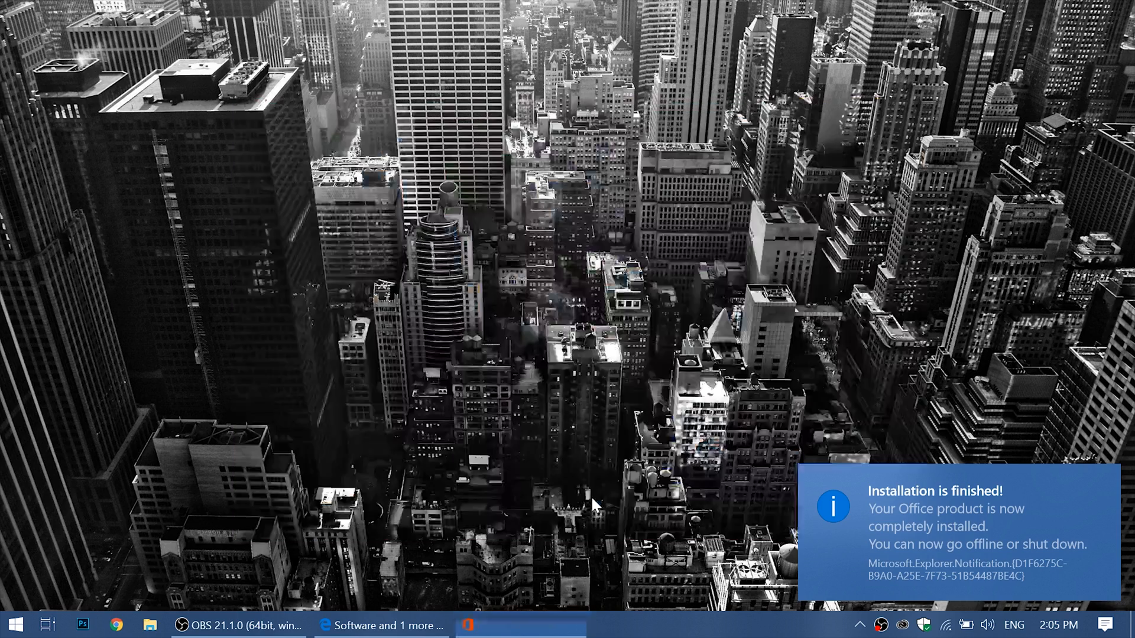
{"action": "left_click", "coordinate": [15, 624]}
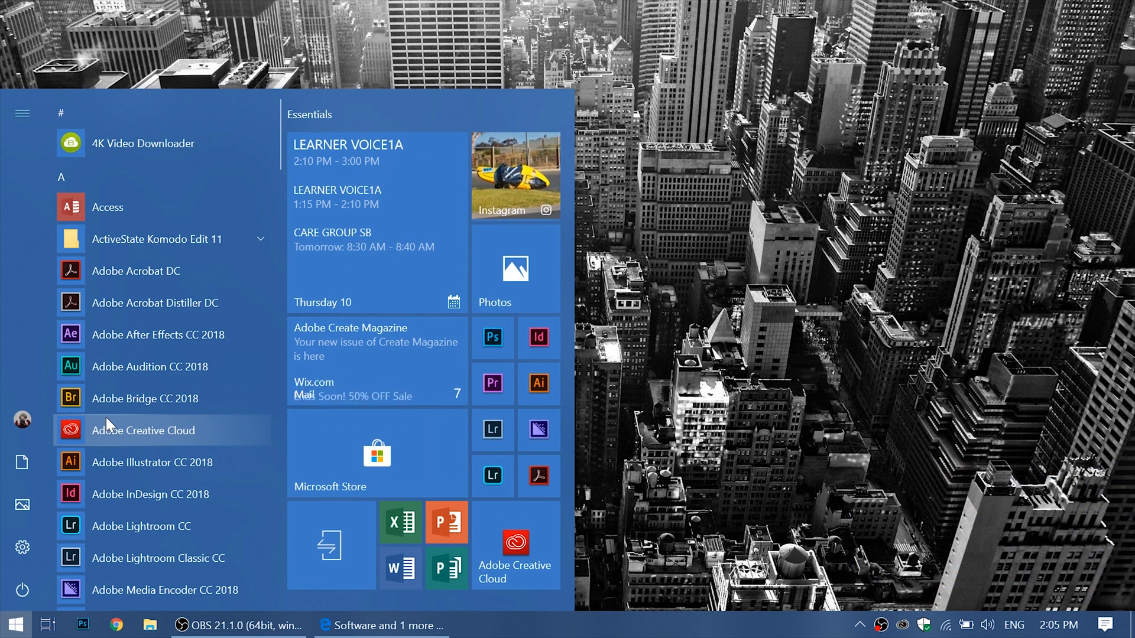
{"action": "type", "text": "office"}
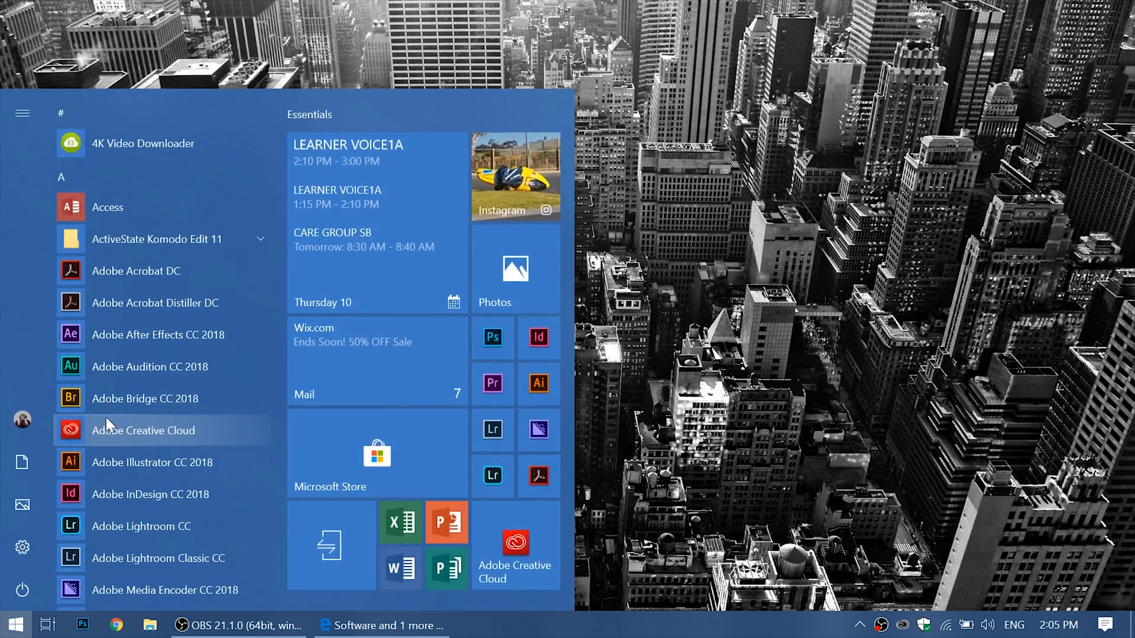
{"action": "type", "text": "word"}
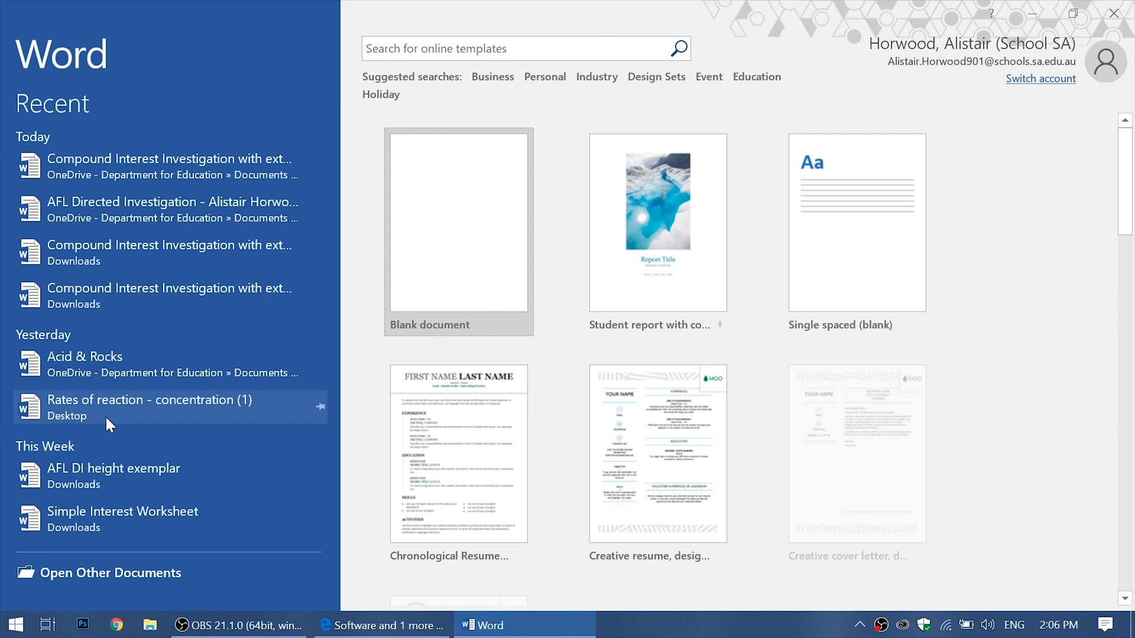
{"action": "mouse_move", "coordinate": [463, 262]}
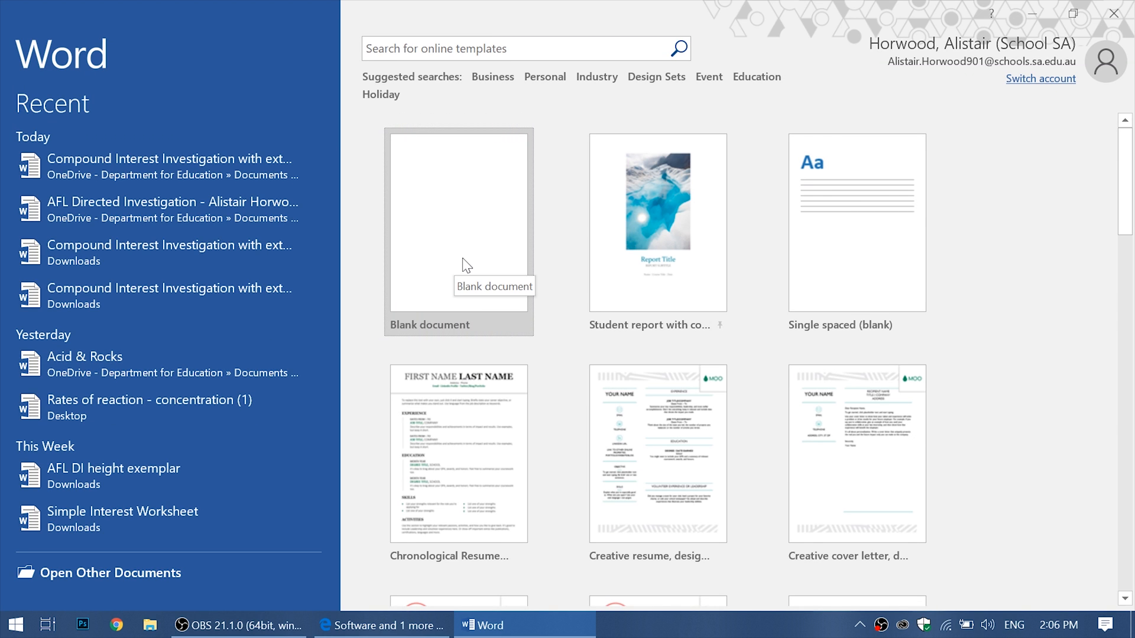
- Create a new blank document (Document1) from the Word start screen
{"action": "left_click", "coordinate": [458, 222]}
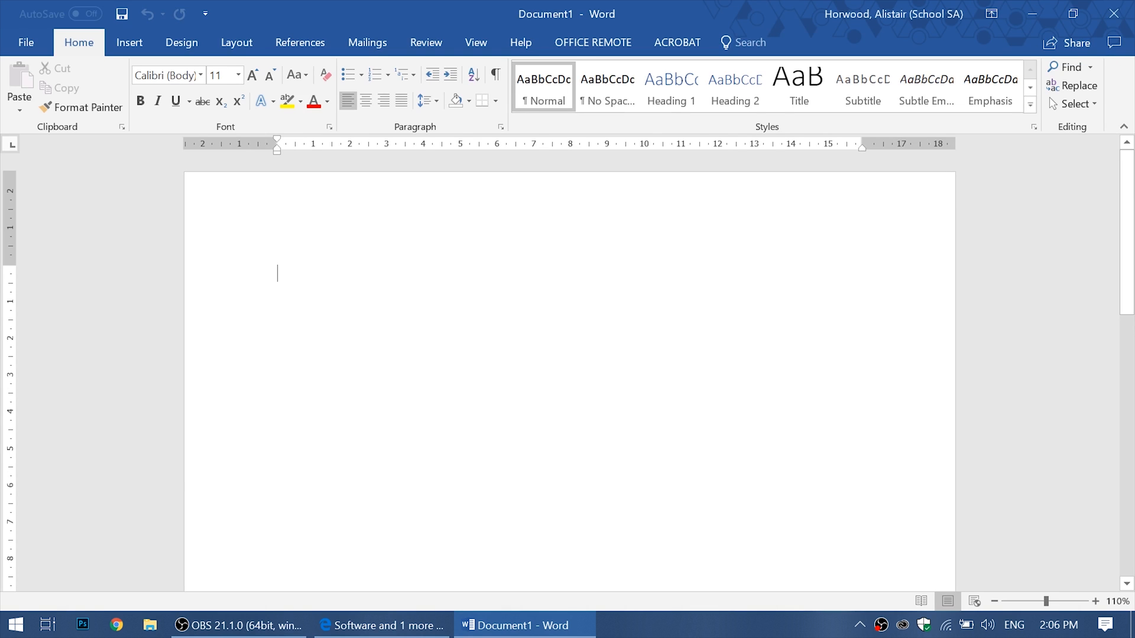
{"action": "mouse_move", "coordinate": [556, 275]}
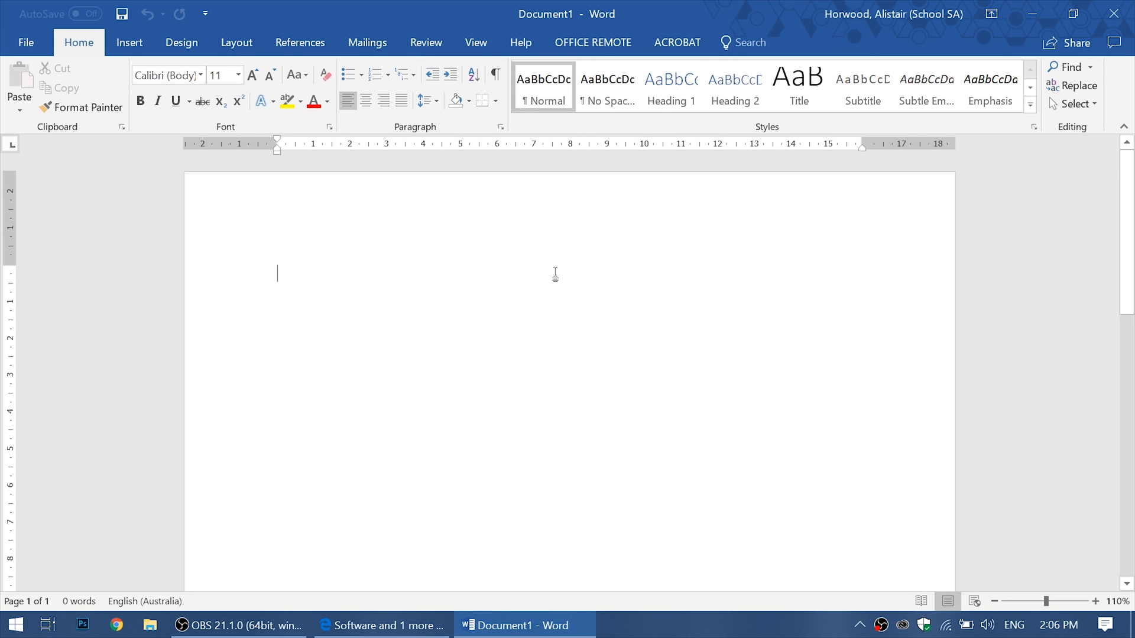